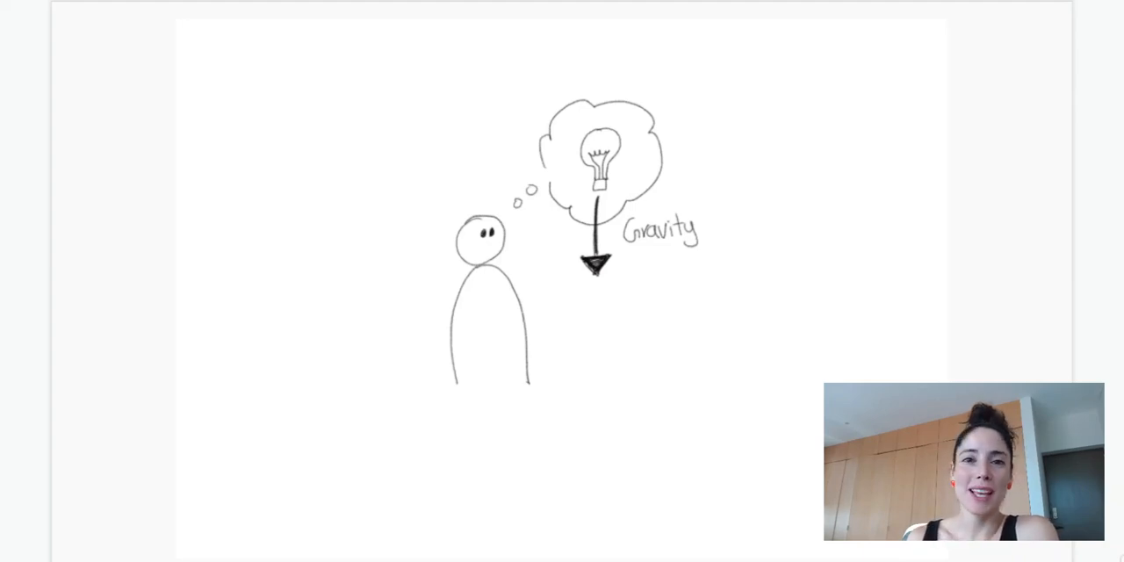
type("Sketch")
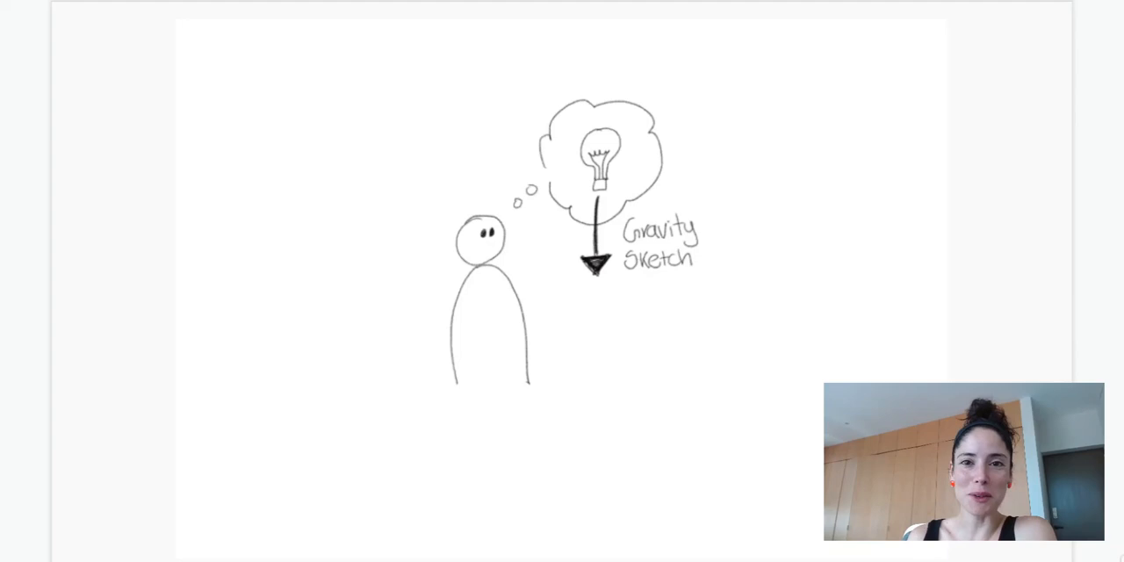